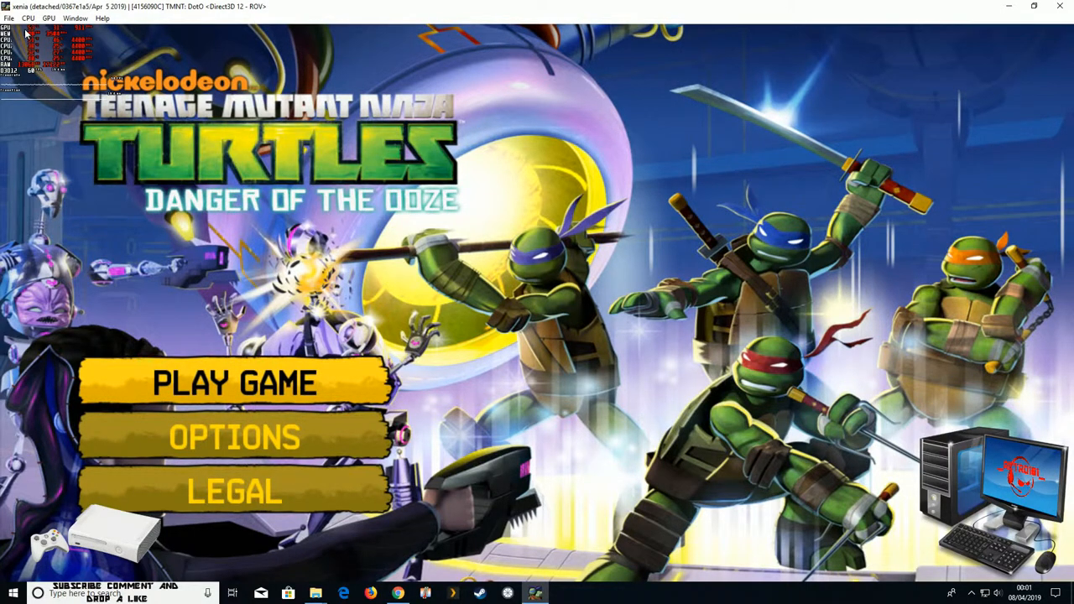
Choose Play Game on the TMNT title menu to reach the Select a File screen.
{"action": "left_click", "coordinate": [235, 382]}
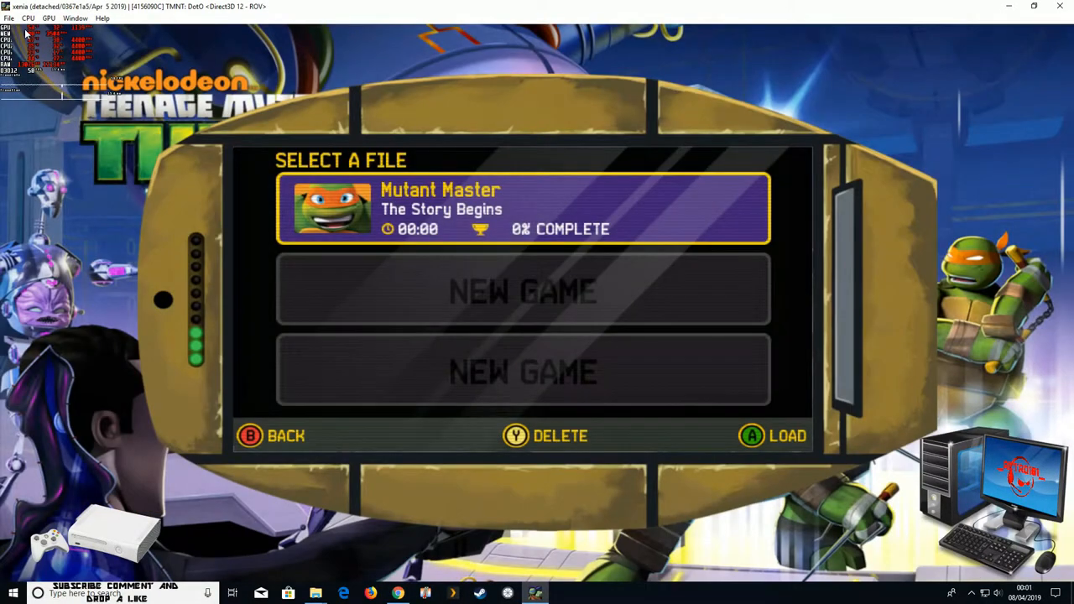